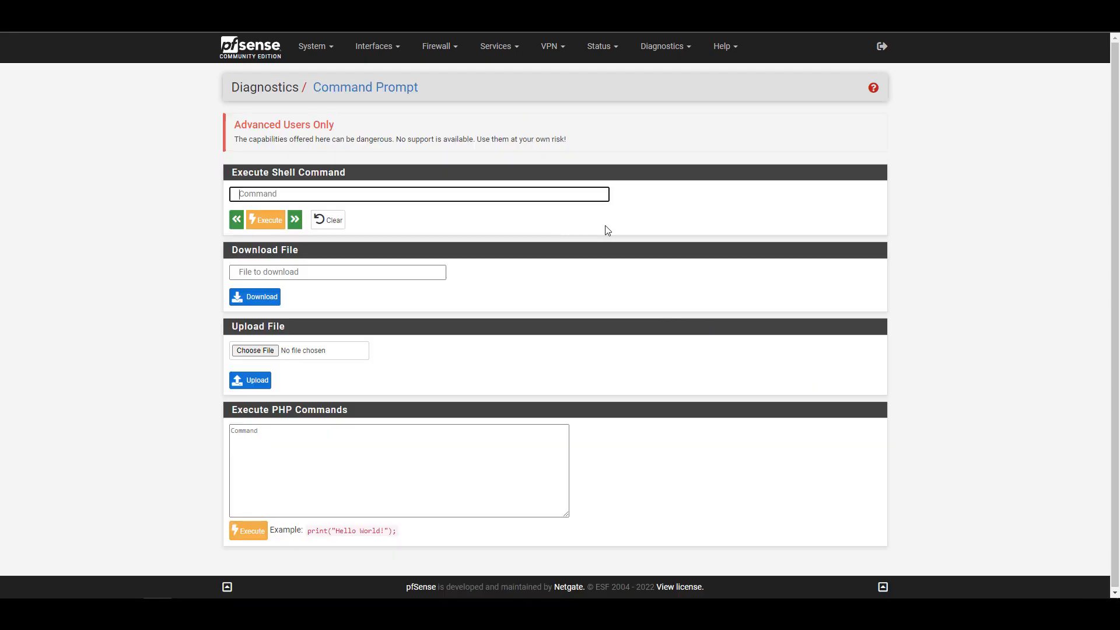
# Run 'pkg search speedtest' in the shell command field, listing py38-speedtest-cli-2.1.3.
pyautogui.write('pkg search speedtest')
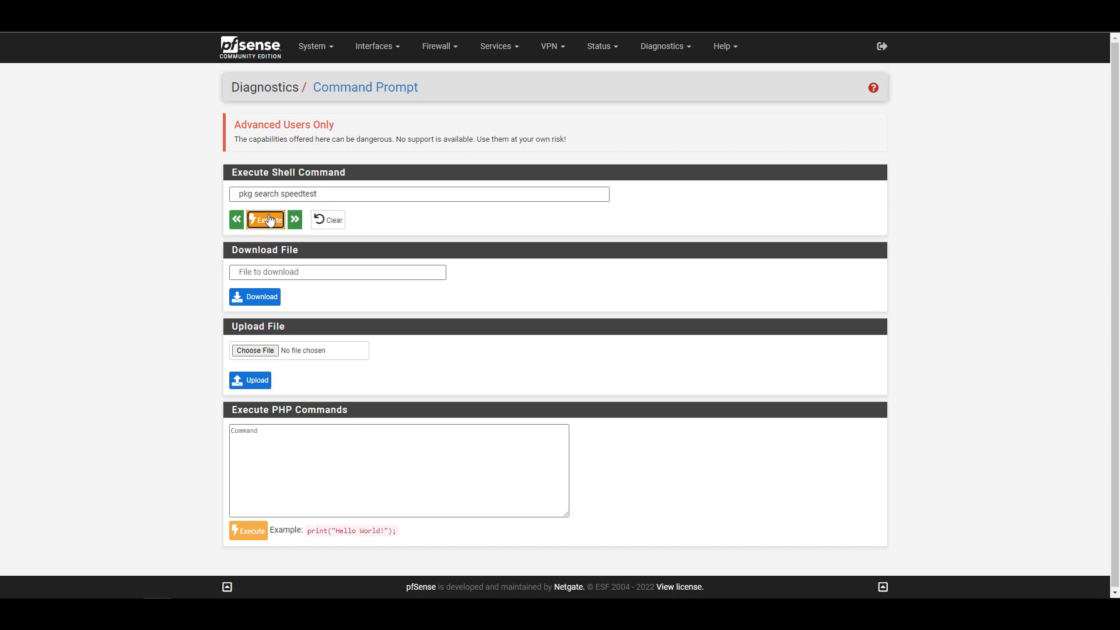
pyautogui.moveTo(153, 248)
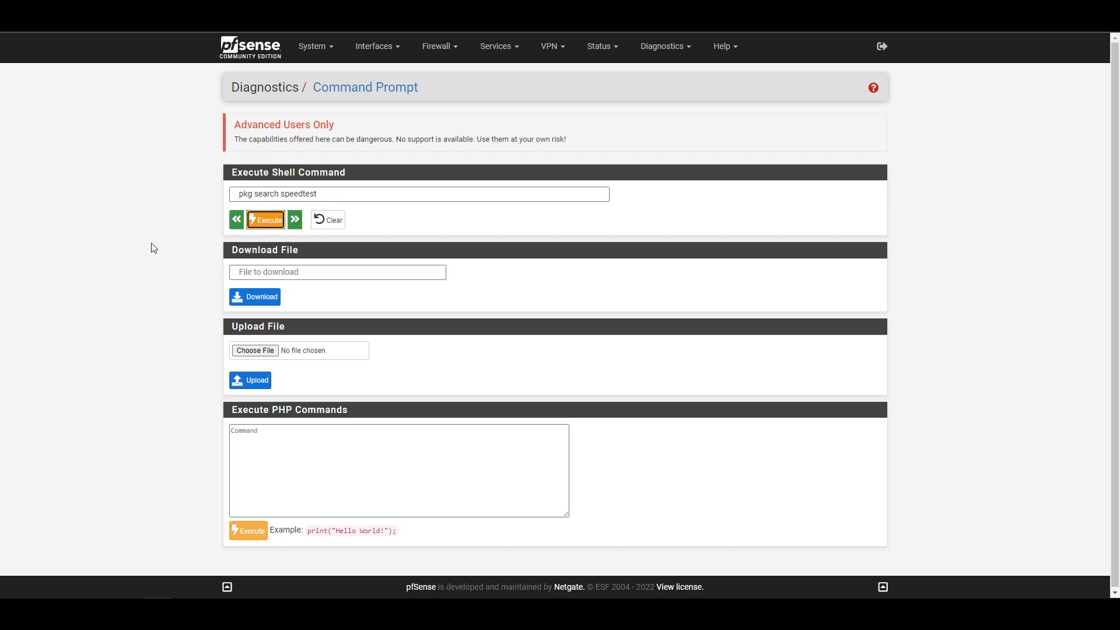
pyautogui.click(265, 220)
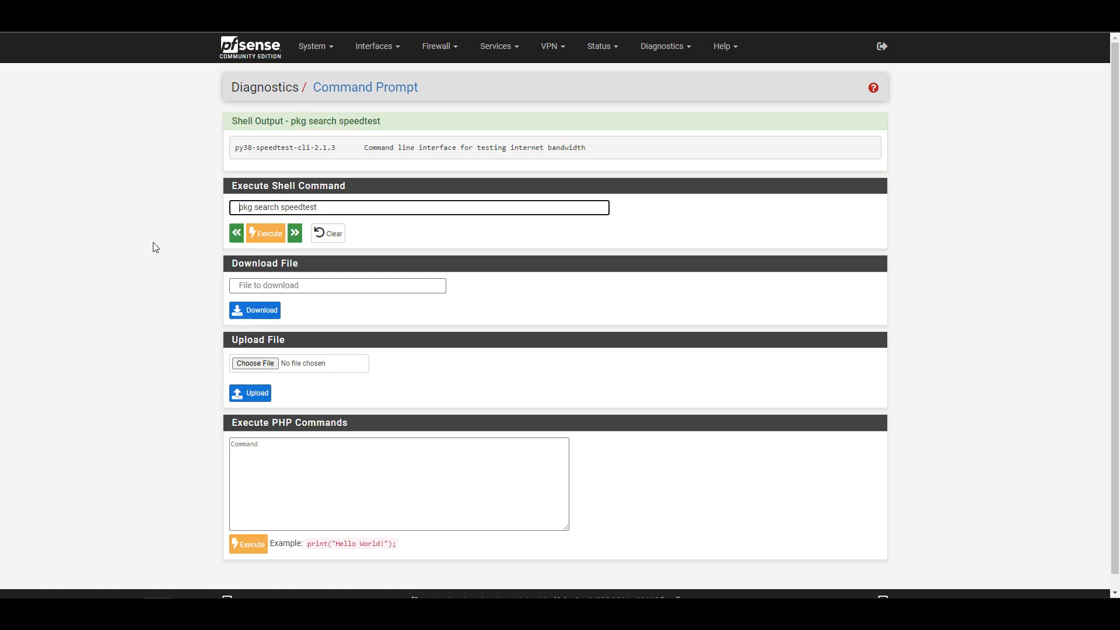
pyautogui.moveTo(160, 246)
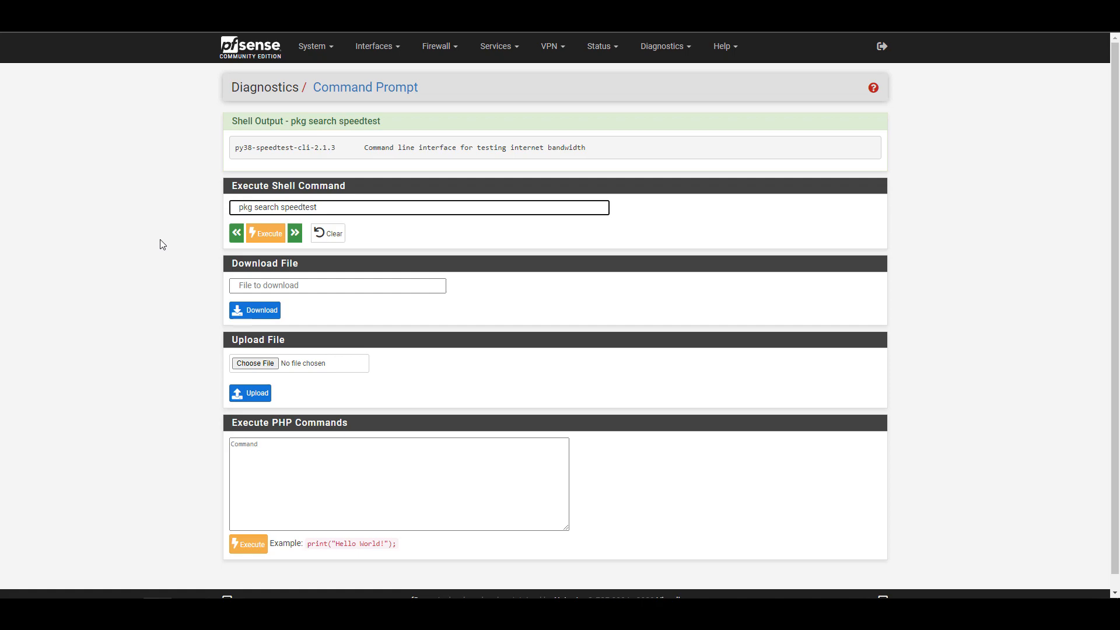
pyautogui.moveTo(212, 219)
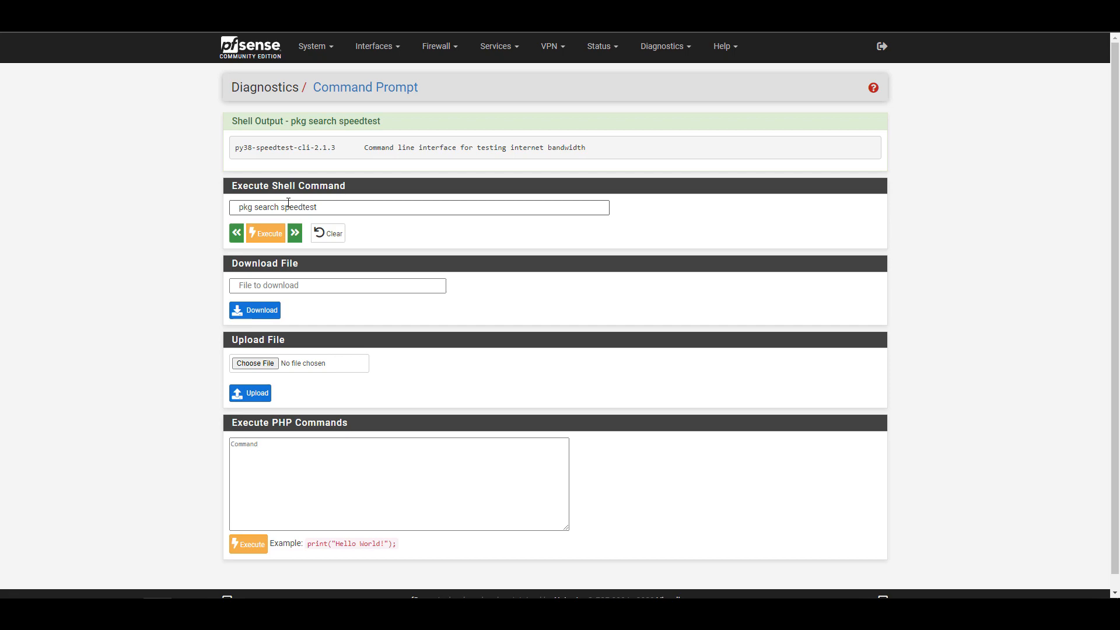
# Run 'pkg install -y py38-speedtest-cli-2.1.3' to install the package on the firewall.
pyautogui.write('pkg install -y py38-speedtest-cli-2.1.3')
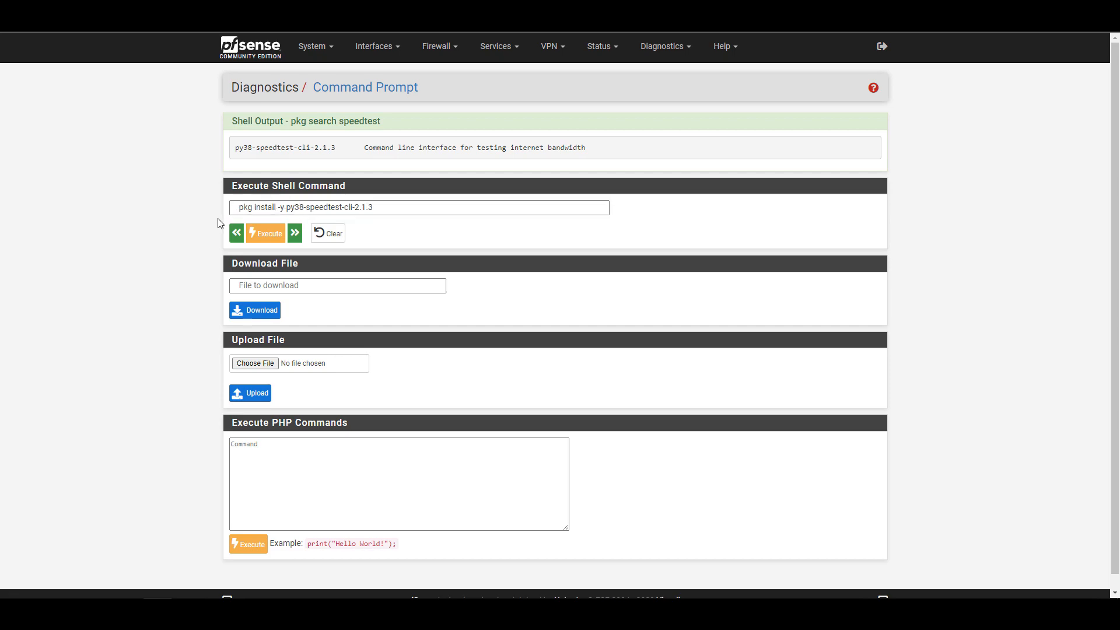
pyautogui.moveTo(266, 233)
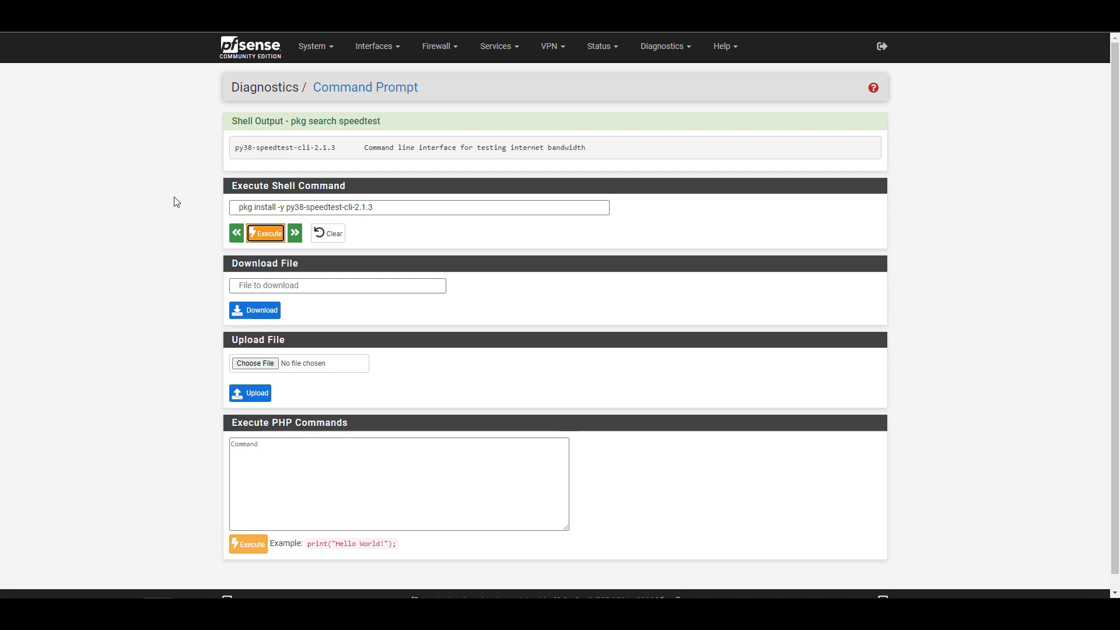
pyautogui.click(265, 233)
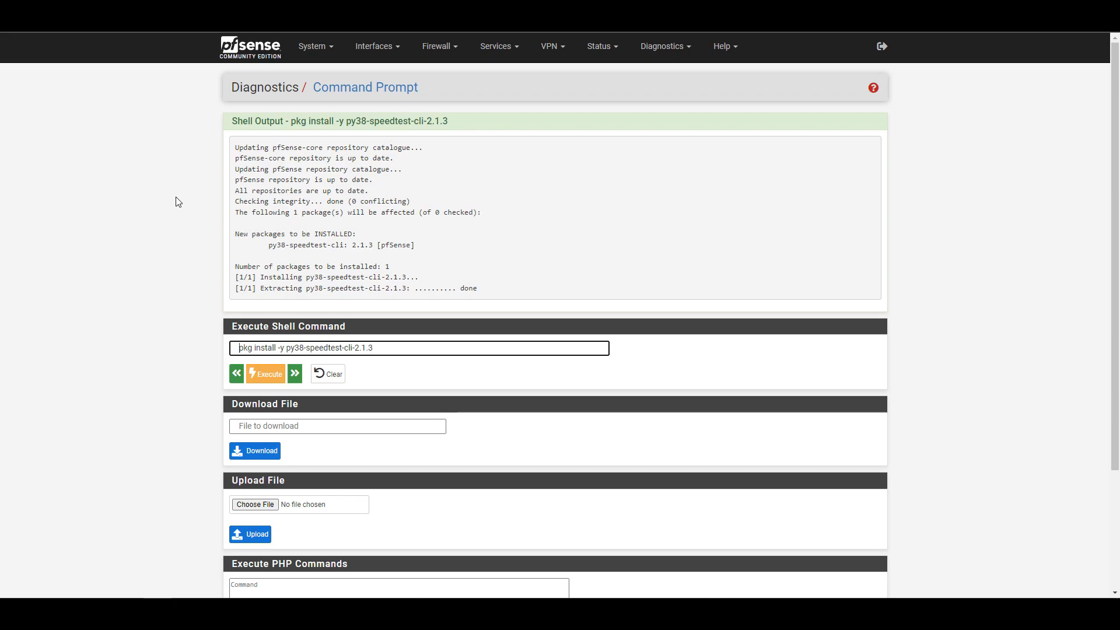
pyautogui.moveTo(373, 343)
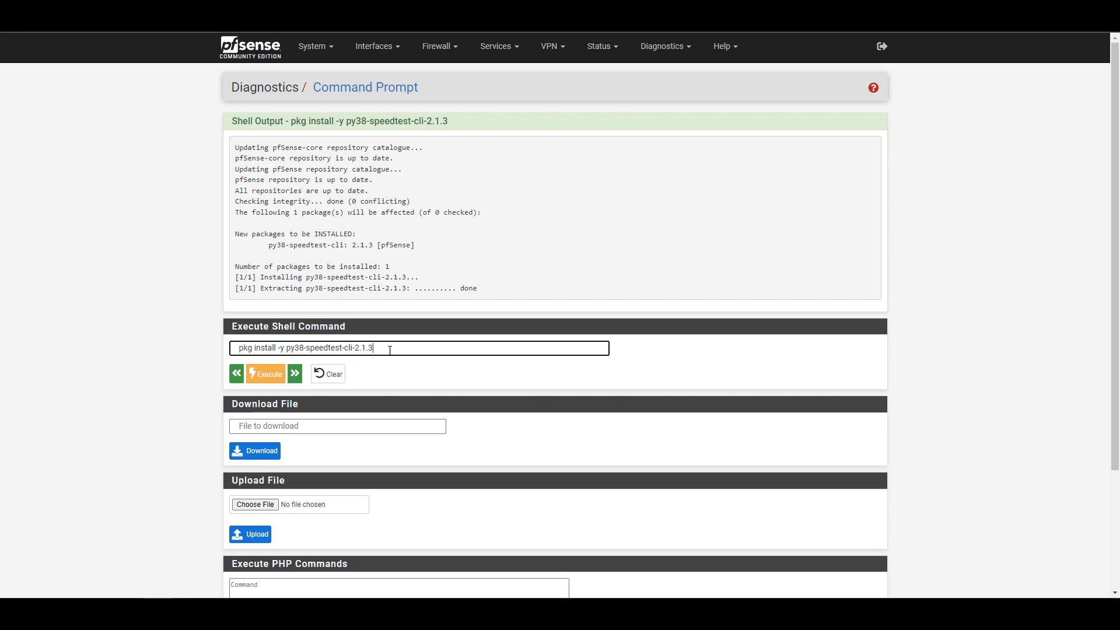
# Run 'speedtest-cli', getting about 370.61 Mbit/s download and 41.34 Mbit/s upload.
pyautogui.write('speedtest-cli')
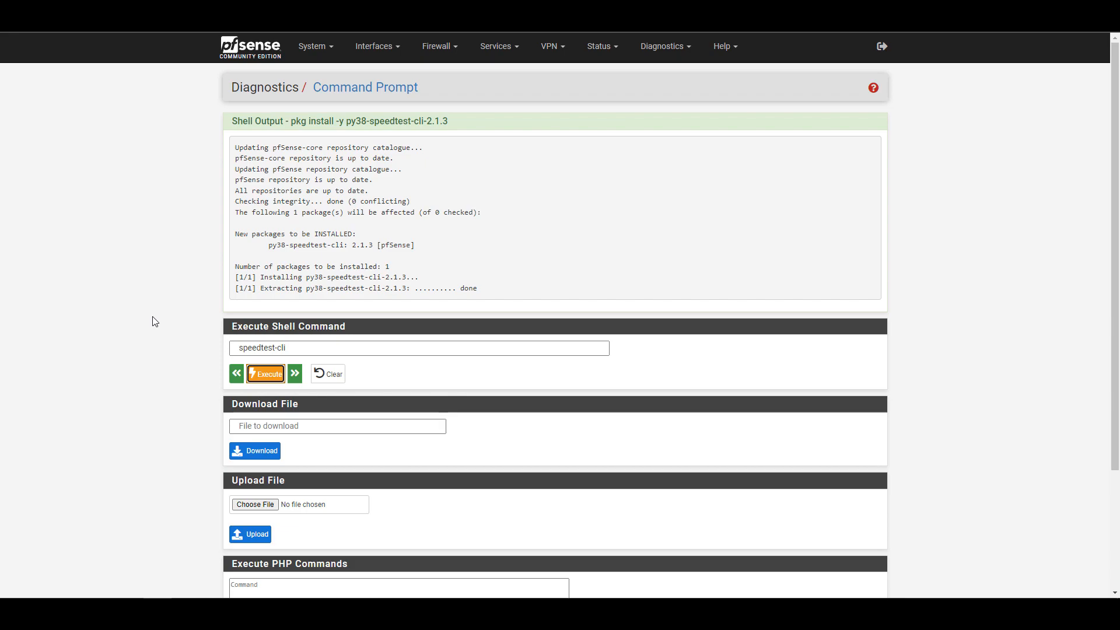
pyautogui.click(265, 373)
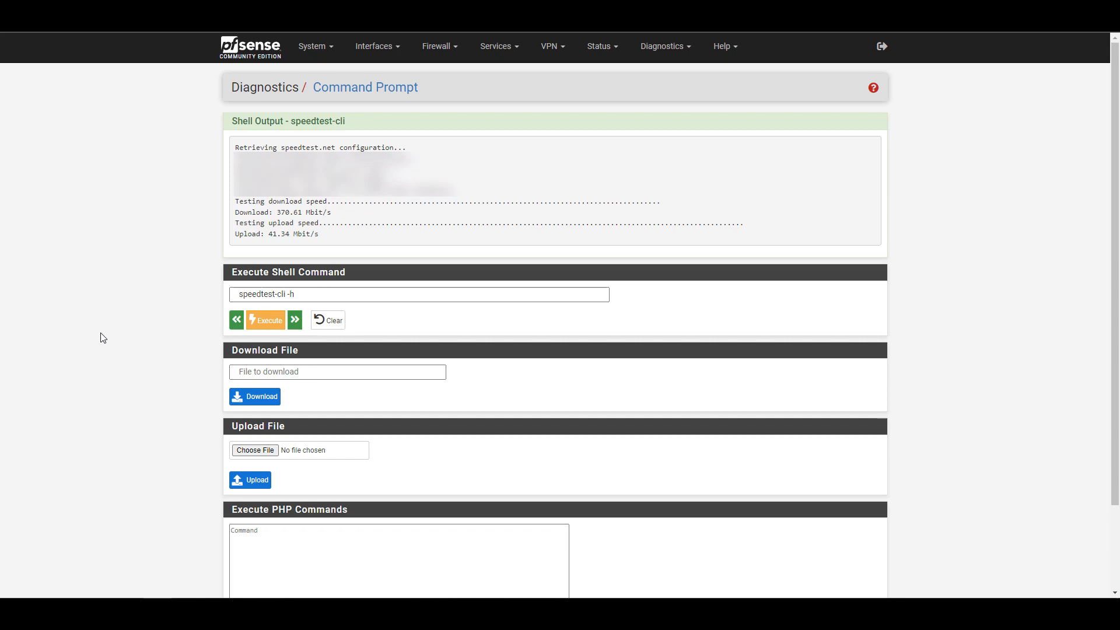
pyautogui.moveTo(224, 330)
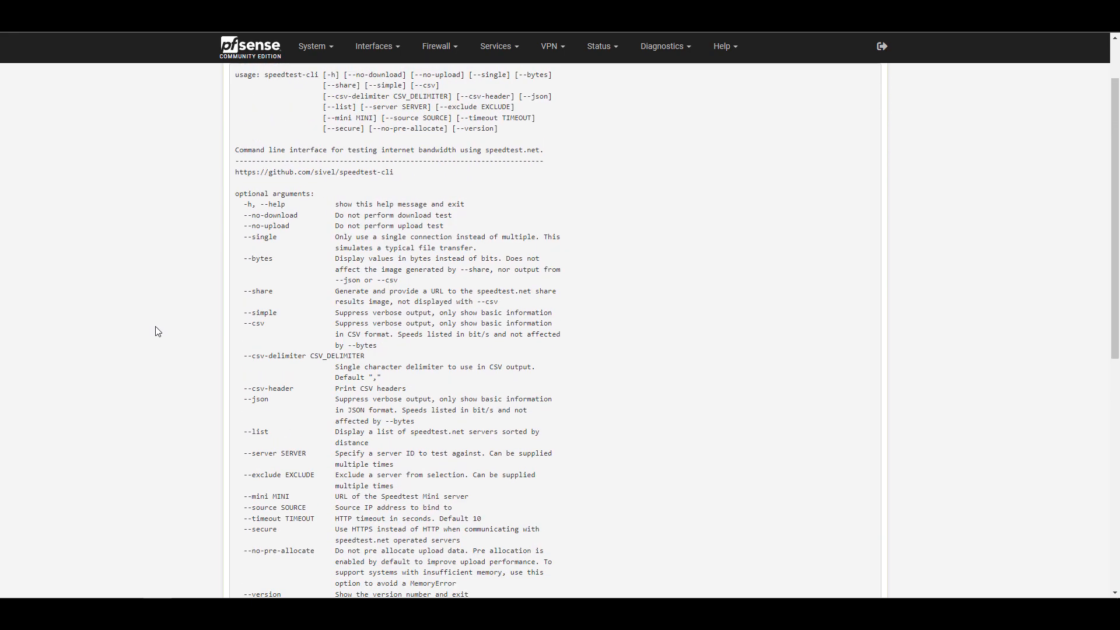
# Scroll through the 'speedtest-cli -h' output and highlight the --server option.
pyautogui.scroll(-3)
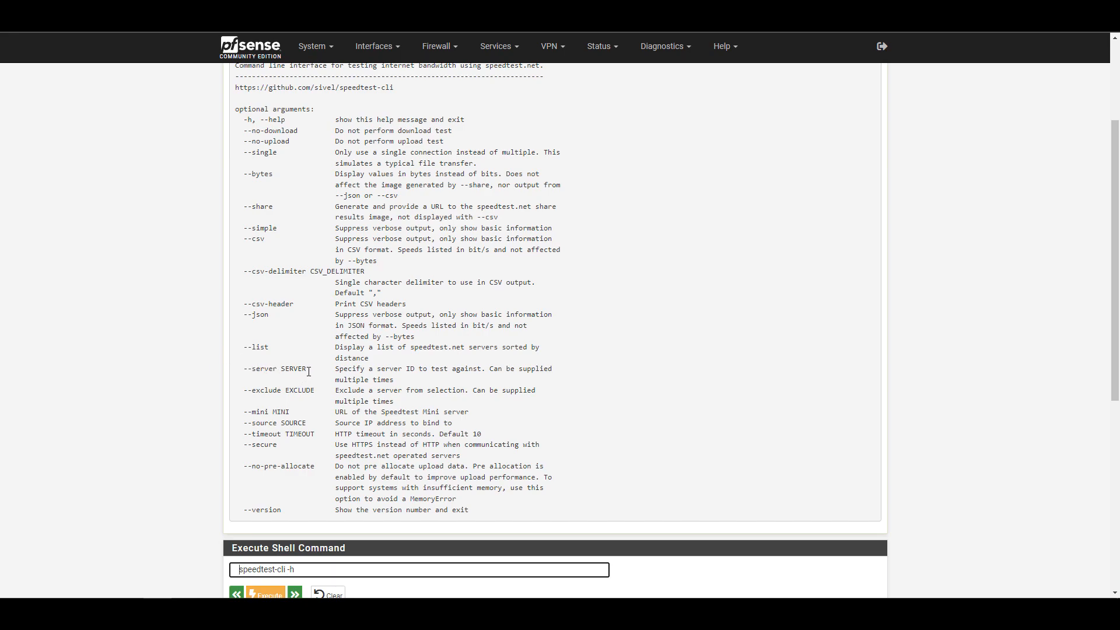
pyautogui.doubleClick(264, 368)
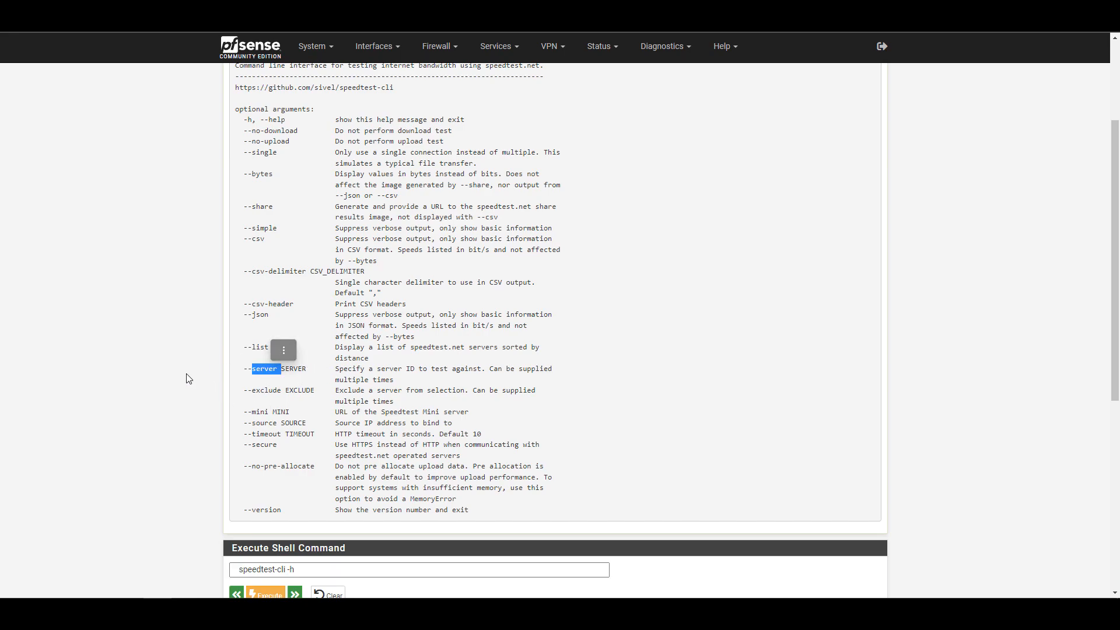